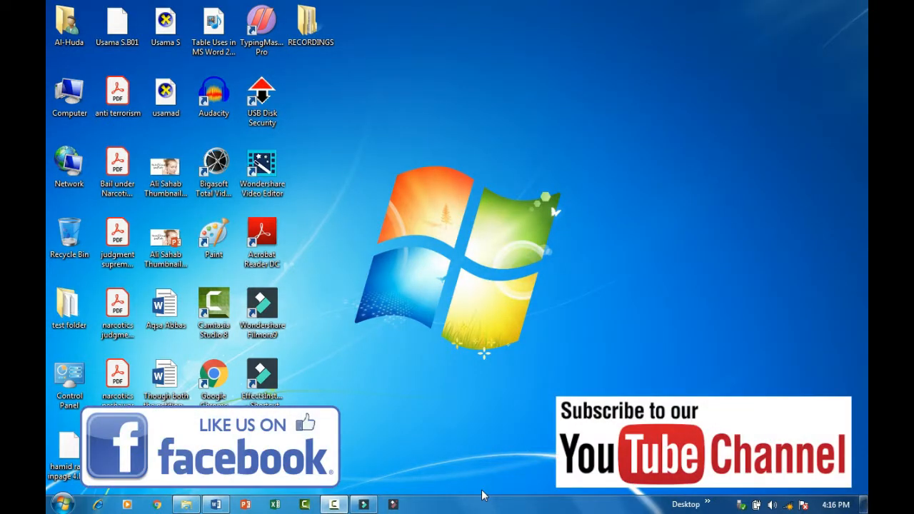
{"action": "mouse_move", "coordinate": [460, 244]}
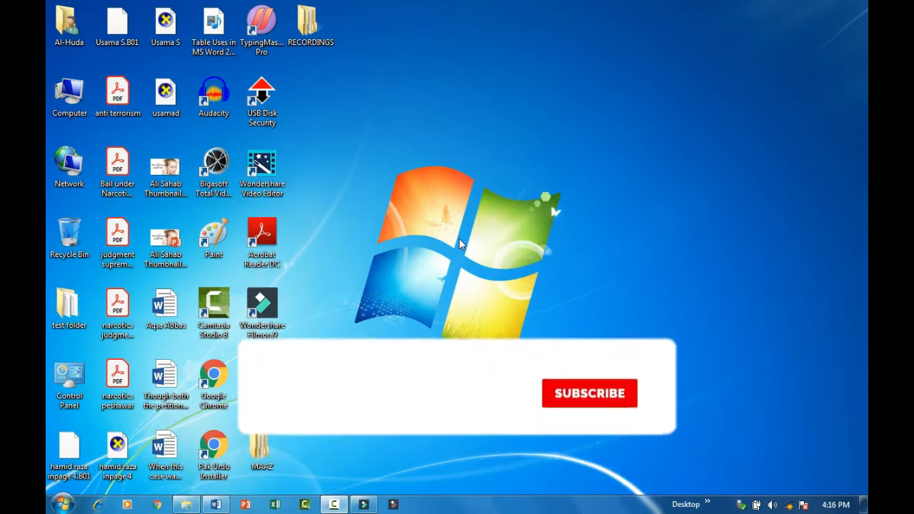
Bring the blank Word document to the front from the taskbar.
{"action": "left_click", "coordinate": [589, 393]}
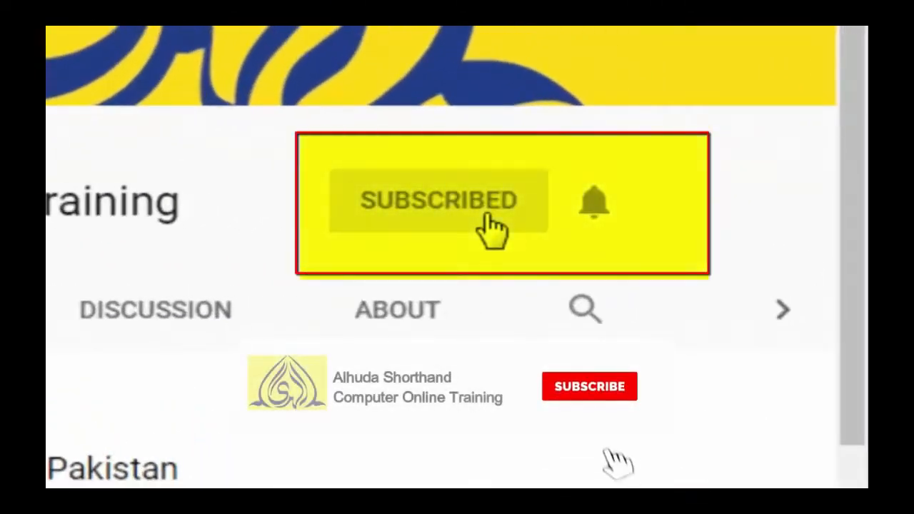
{"action": "left_click", "coordinate": [589, 386]}
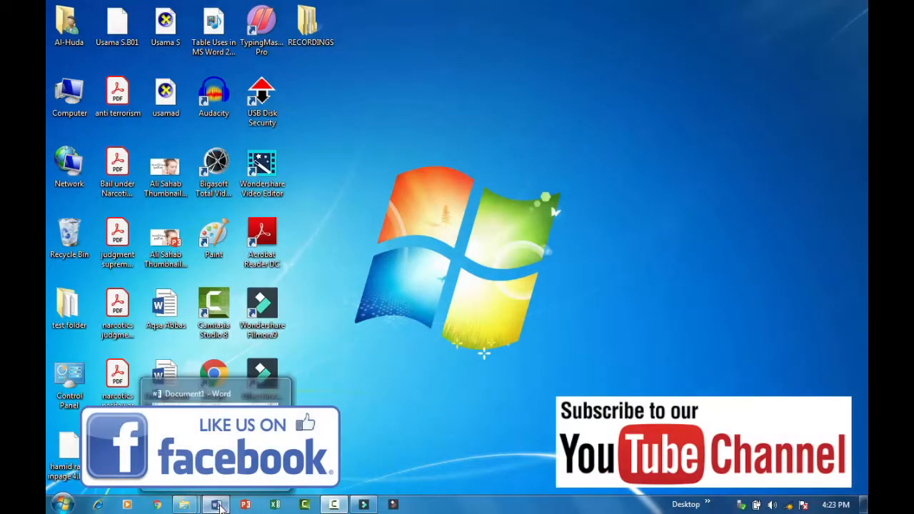
{"action": "left_click", "coordinate": [214, 505]}
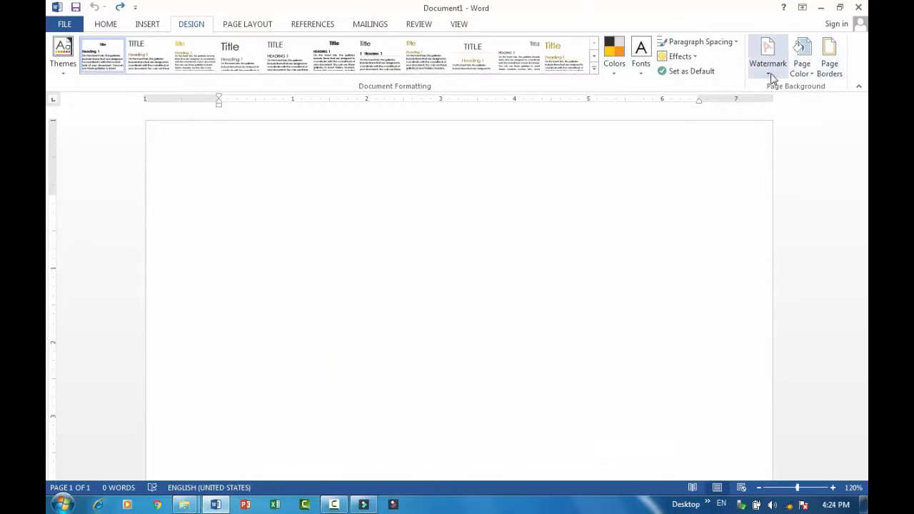
Preview the Custom Watermark settings, cancel them, and remove any watermark from the page.
{"action": "left_click", "coordinate": [767, 55]}
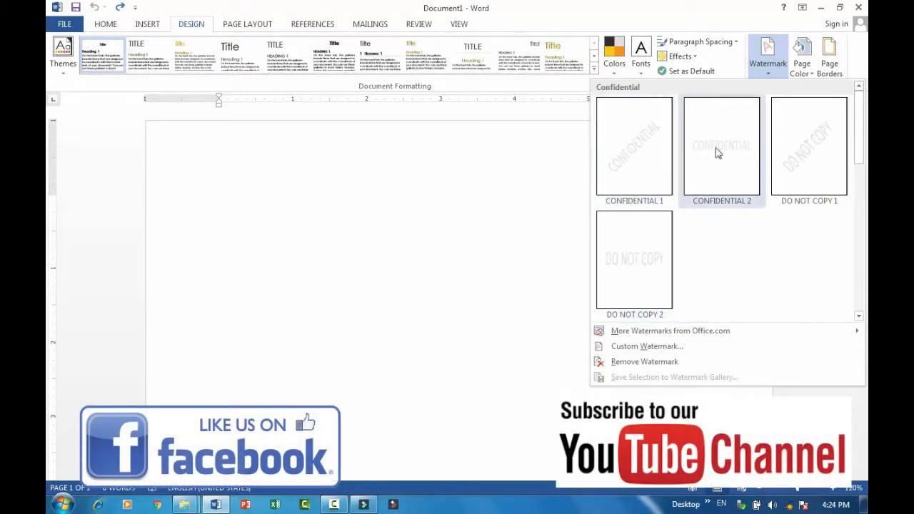
{"action": "mouse_move", "coordinate": [639, 330]}
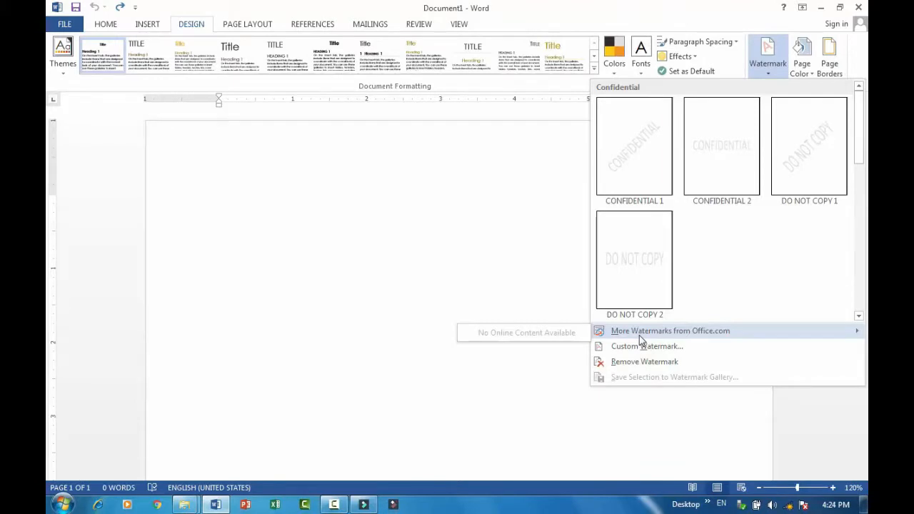
{"action": "mouse_move", "coordinate": [646, 345]}
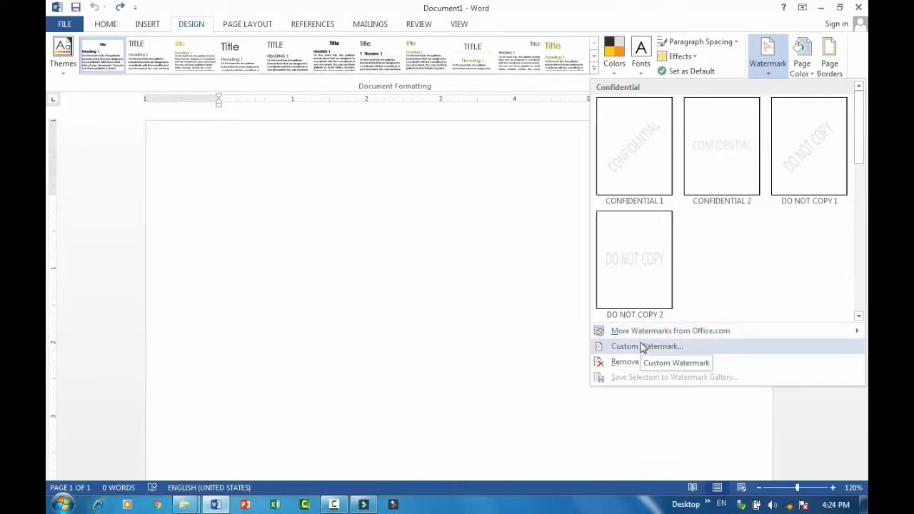
{"action": "left_click", "coordinate": [646, 346]}
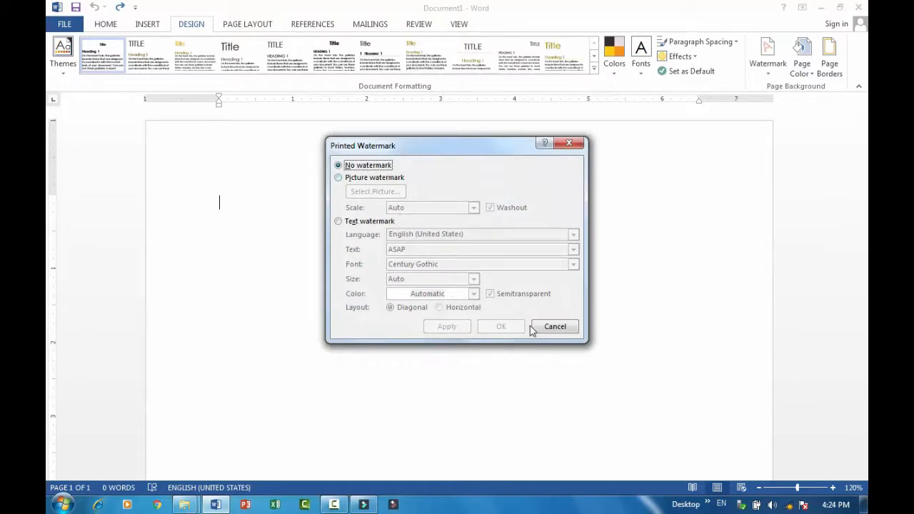
{"action": "left_click", "coordinate": [555, 326]}
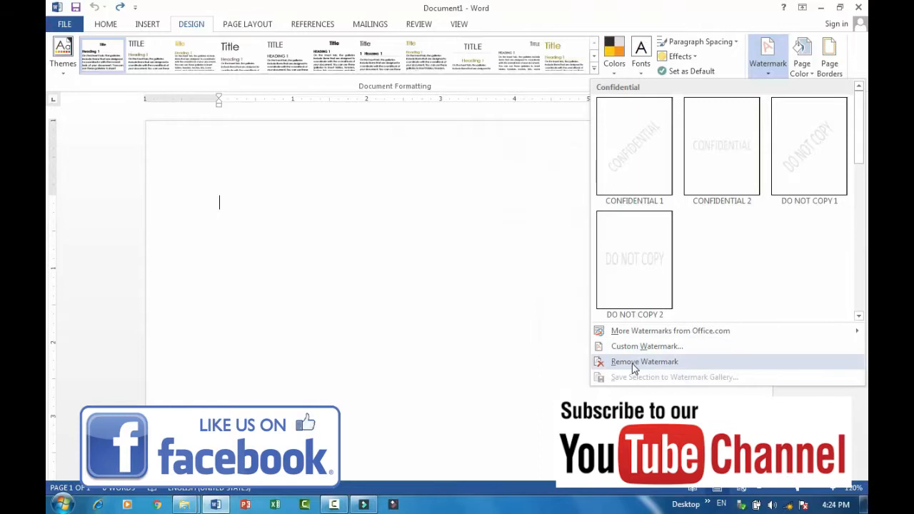
{"action": "left_click", "coordinate": [643, 361]}
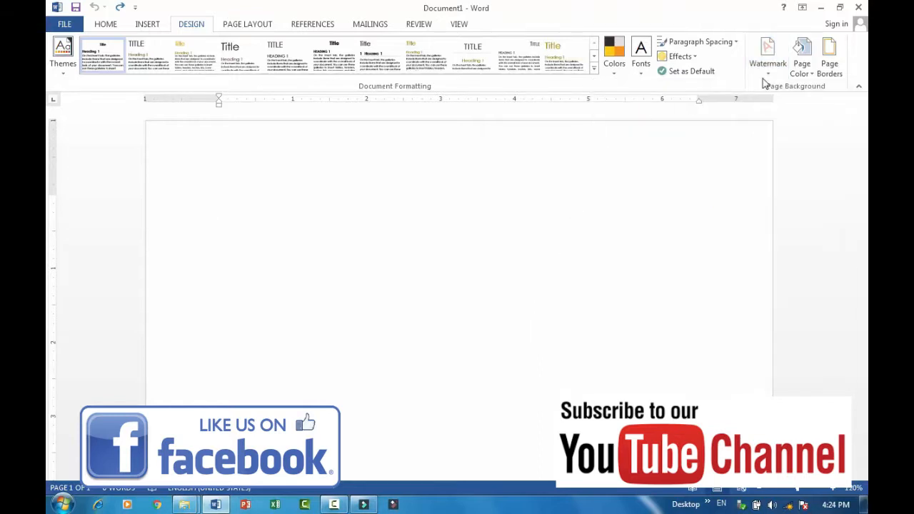
Fill the page with a light gold theme colour so it turns light yellow.
{"action": "left_click", "coordinate": [801, 62]}
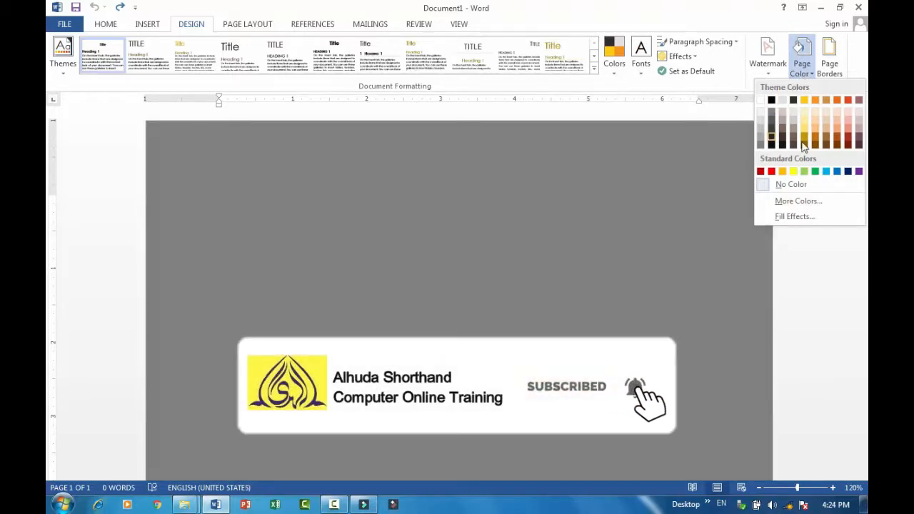
{"action": "left_click", "coordinate": [805, 139]}
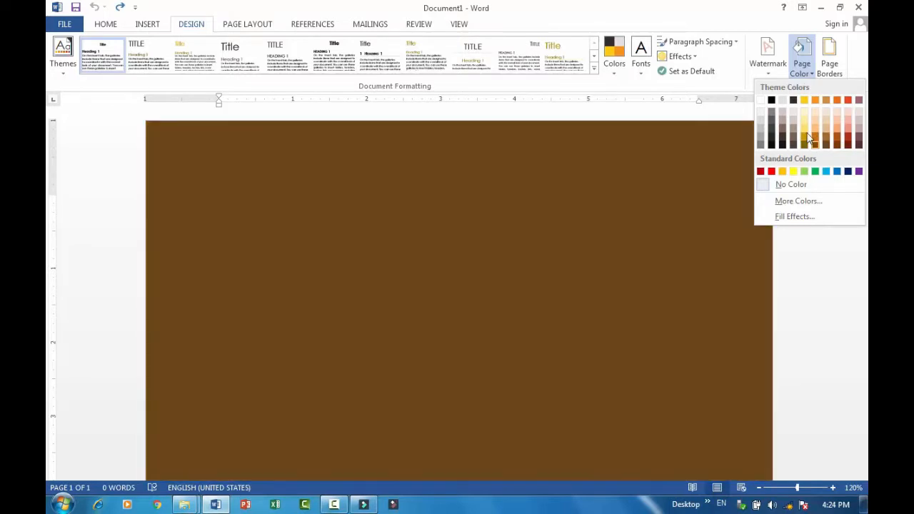
{"action": "left_click", "coordinate": [804, 127]}
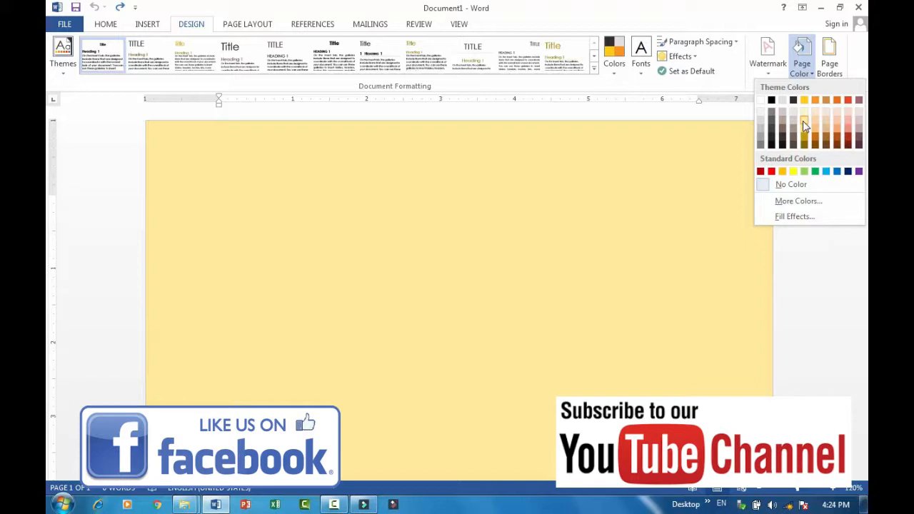
{"action": "left_click", "coordinate": [286, 259]}
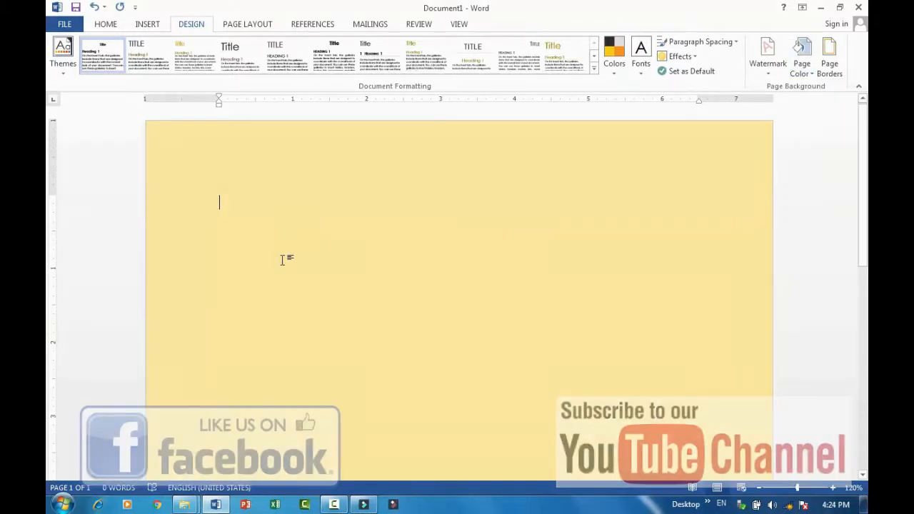
Type the title 'ALHUDA SHORTHAND AND IT INSTITUTE' and select the whole line.
{"action": "type", "text": "ALH"}
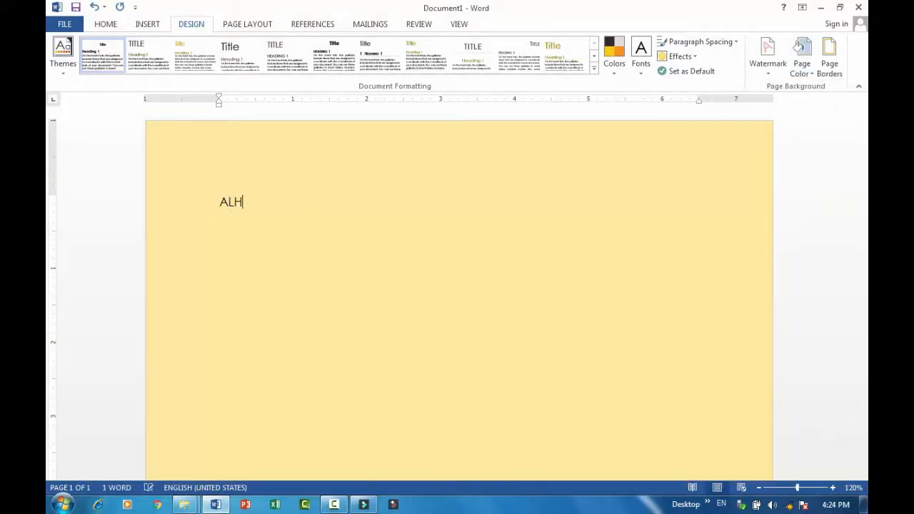
{"action": "type", "text": "UDA SH"}
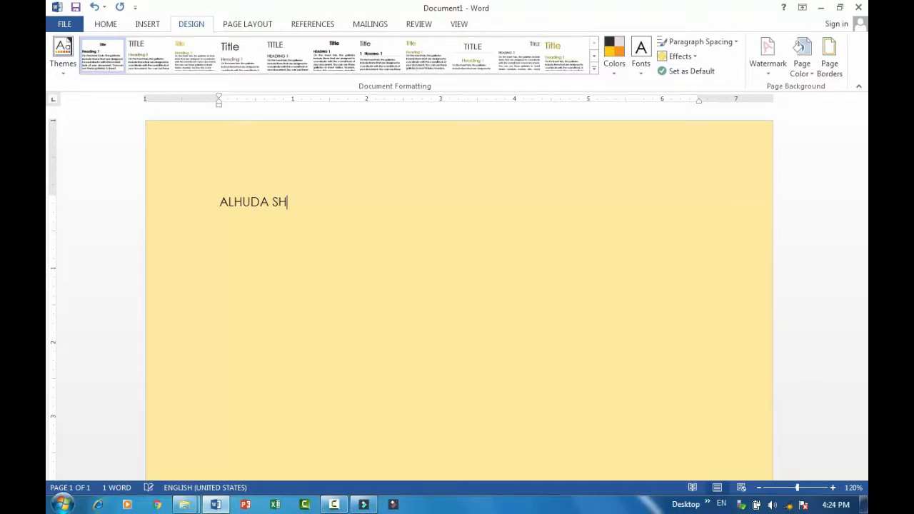
{"action": "type", "text": "ORTHAND AND IT I"}
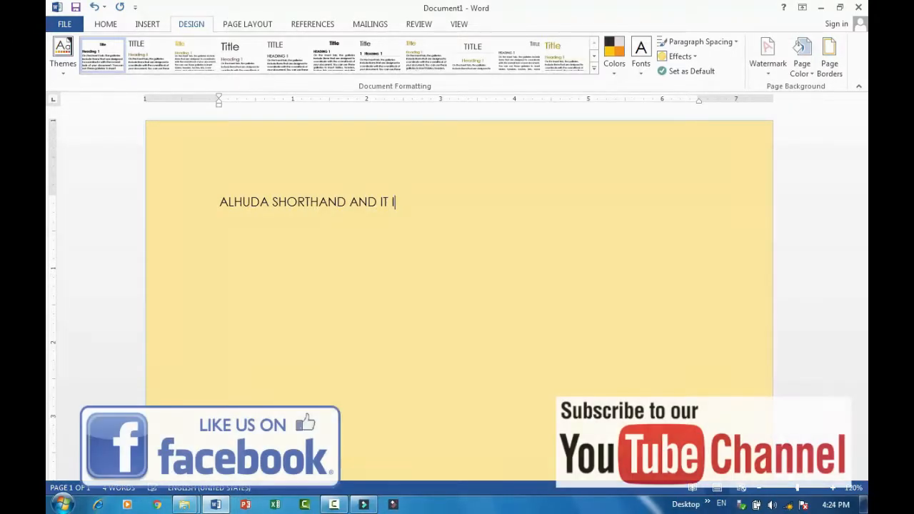
{"action": "type", "text": "NSTITUTE"}
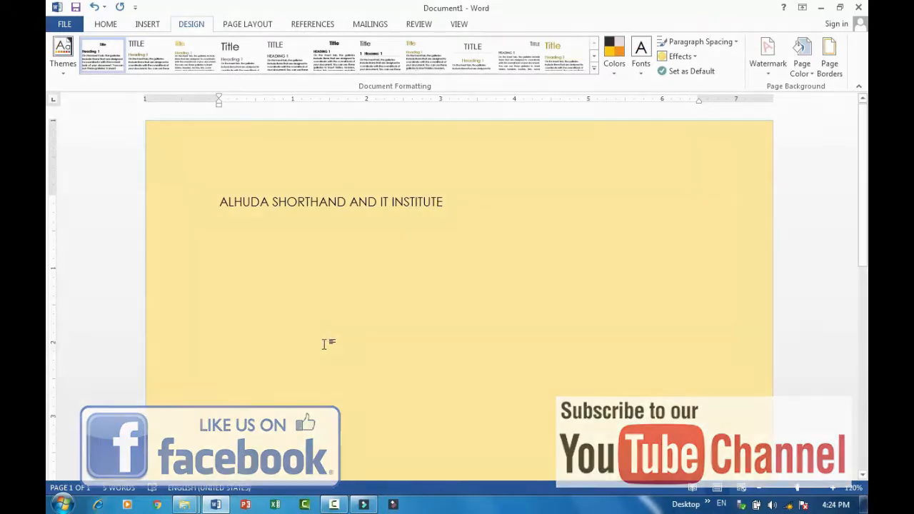
{"action": "triple_click", "coordinate": [331, 202]}
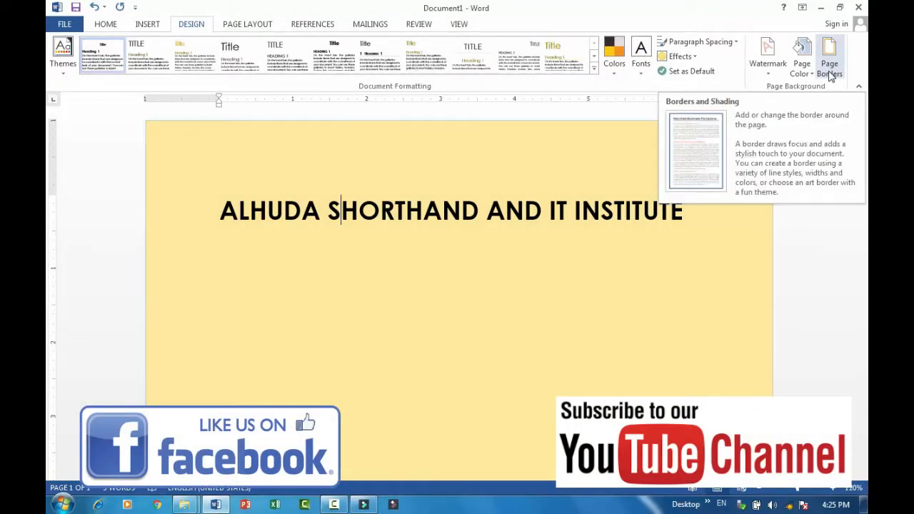
Apply a Box page border around the whole page.
{"action": "left_click", "coordinate": [829, 57]}
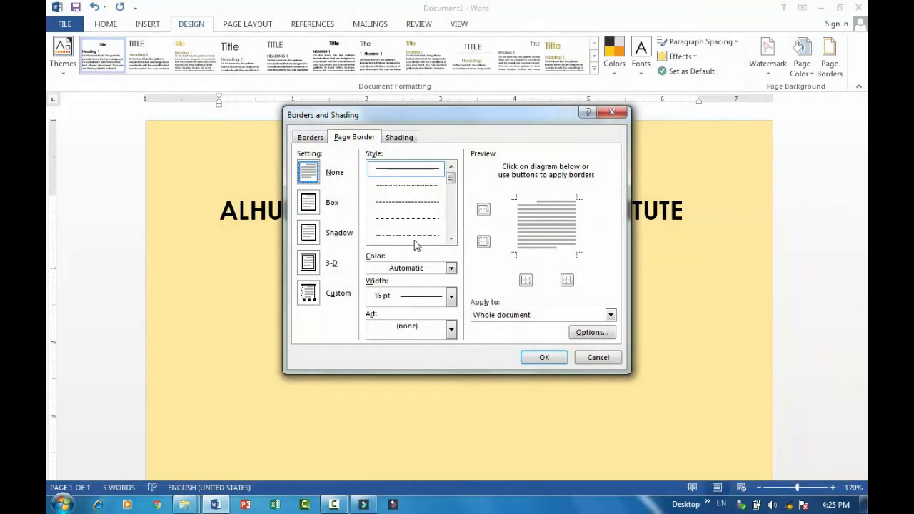
{"action": "left_click", "coordinate": [308, 202]}
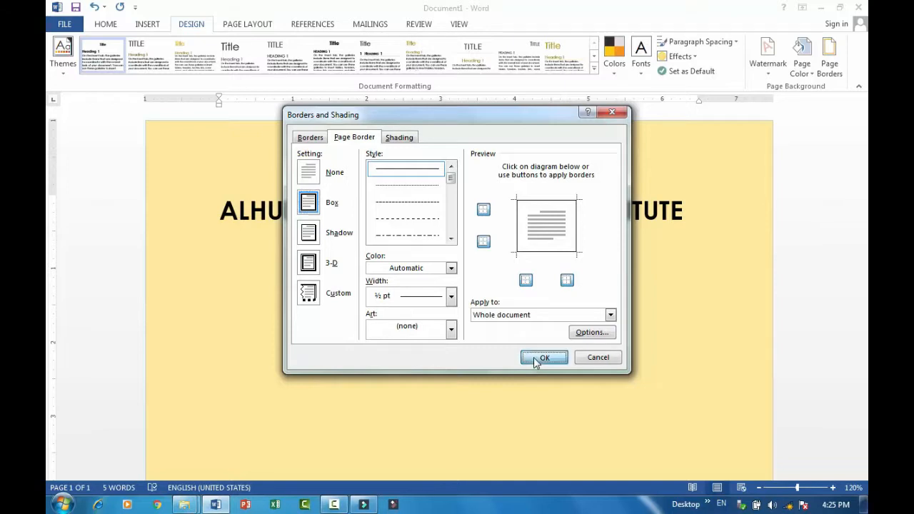
{"action": "left_click", "coordinate": [544, 357]}
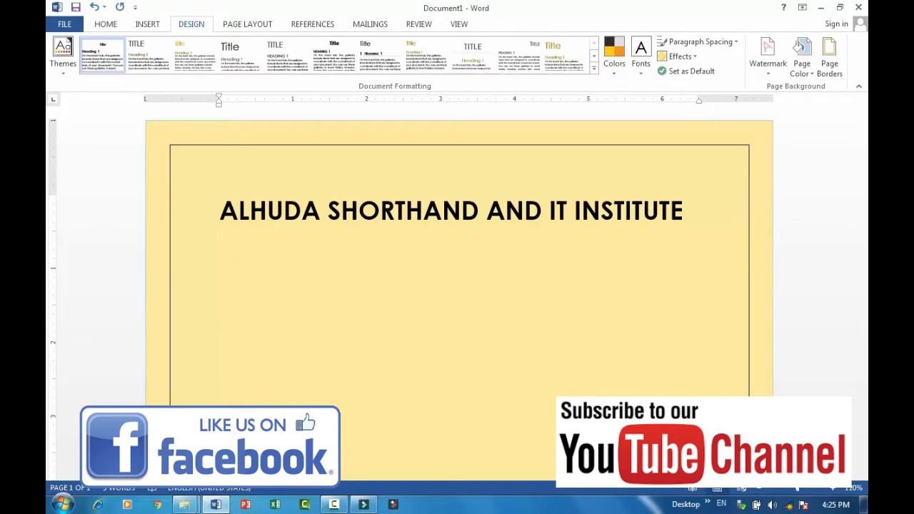
Type 'SUBSCRIBE TO OUR CHANNEL' below the heading, fix a typo, and minimize Word.
{"action": "type", "text": "SUBSCR"}
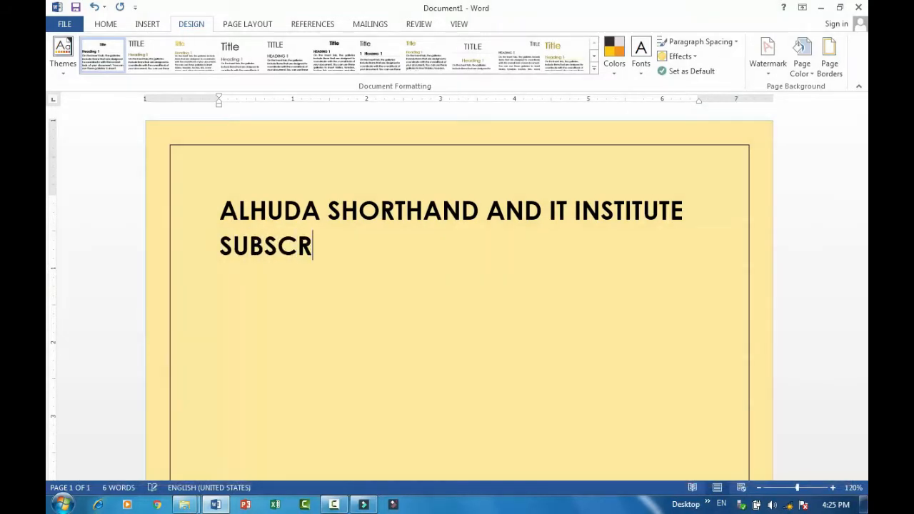
{"action": "type", "text": "IBE TO OU"}
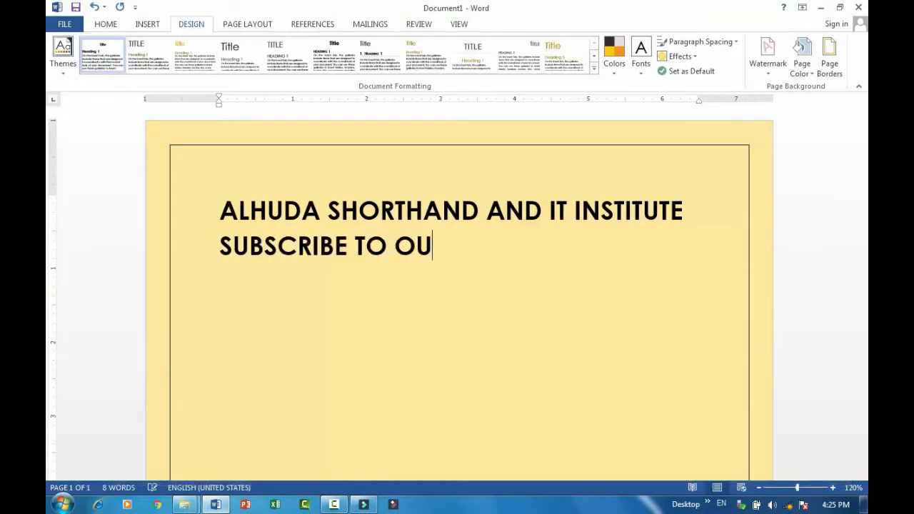
{"action": "type", "text": "R CHANNEKL"}
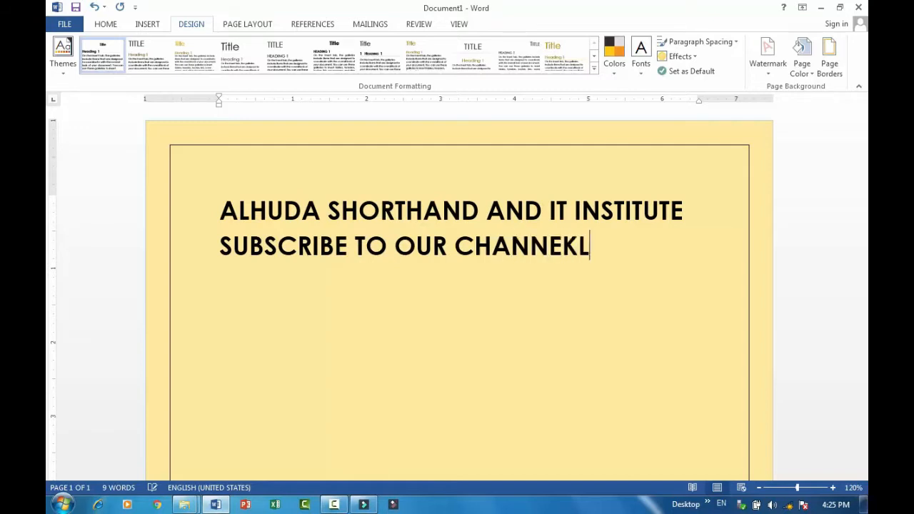
{"action": "key", "text": "Backspace"}
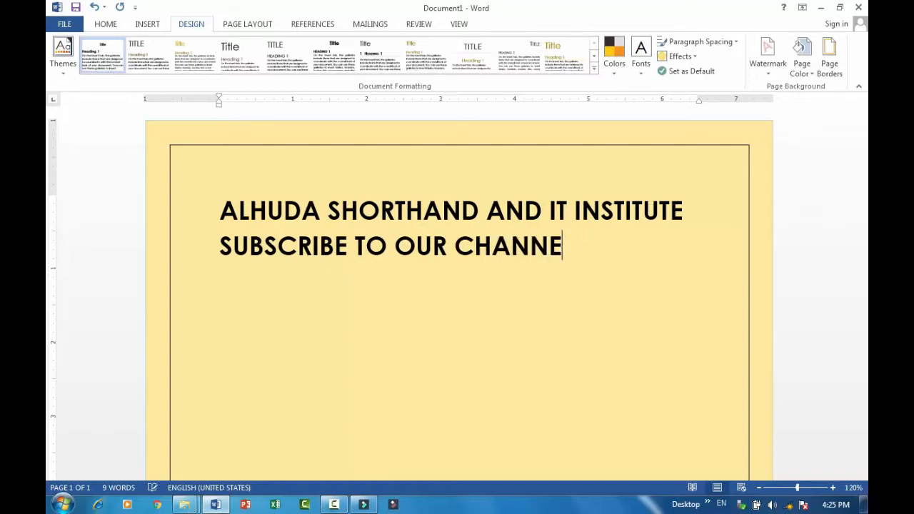
{"action": "type", "text": "L"}
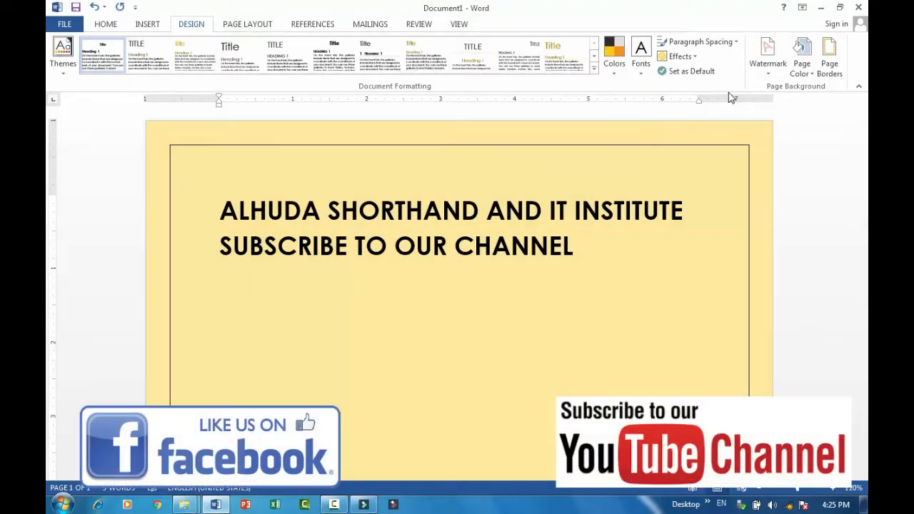
{"action": "mouse_move", "coordinate": [630, 150]}
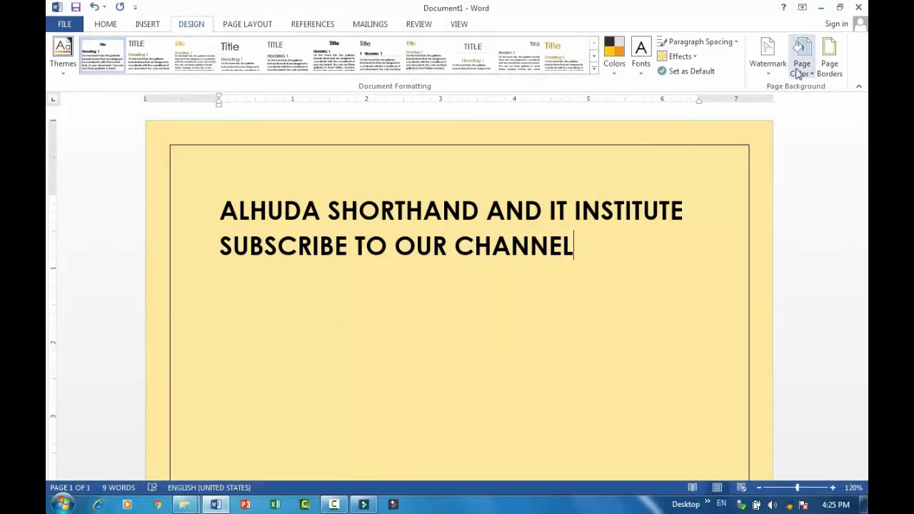
{"action": "mouse_move", "coordinate": [818, 13]}
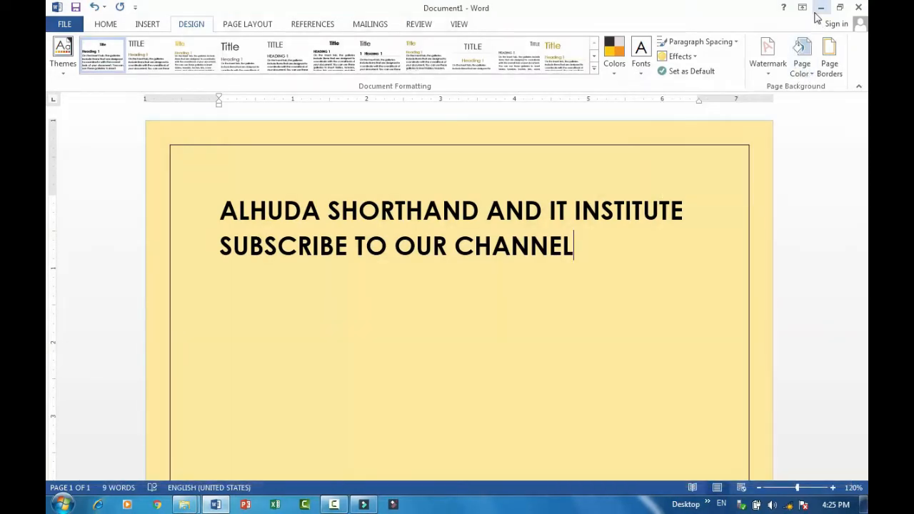
{"action": "left_click", "coordinate": [820, 8]}
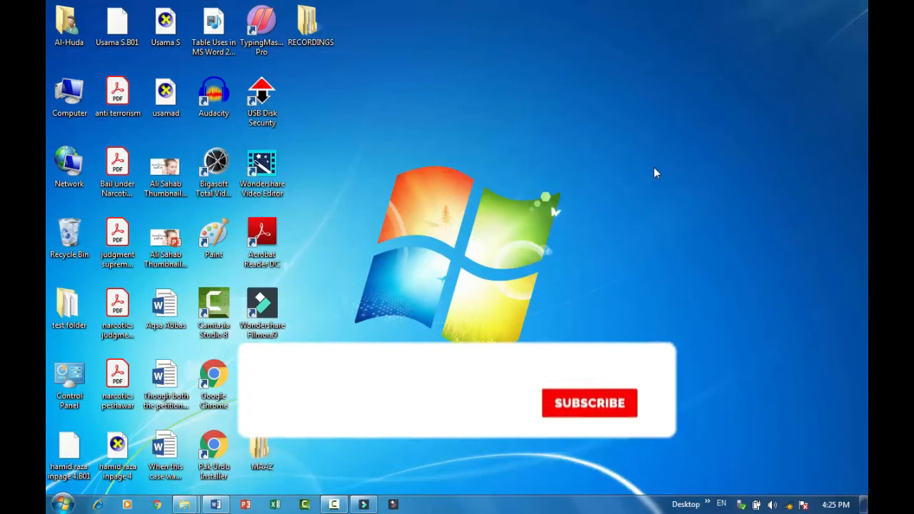
{"action": "left_click", "coordinate": [589, 403]}
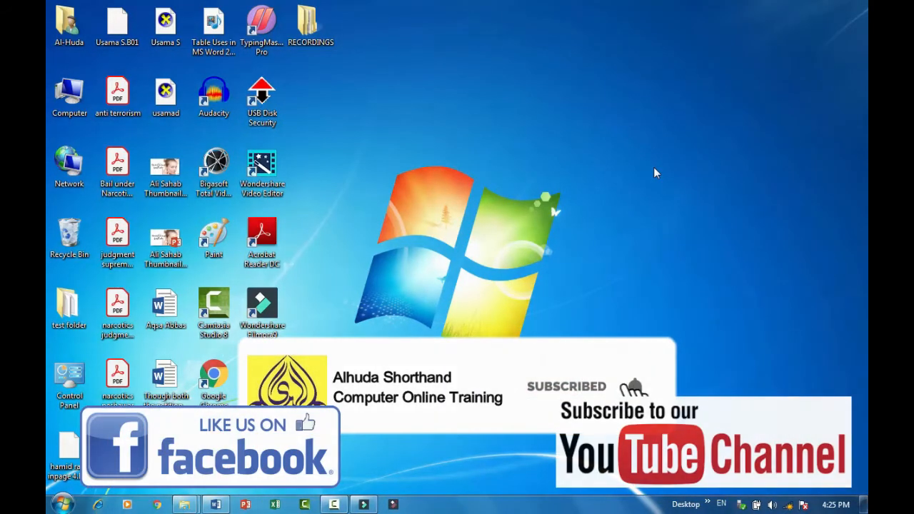